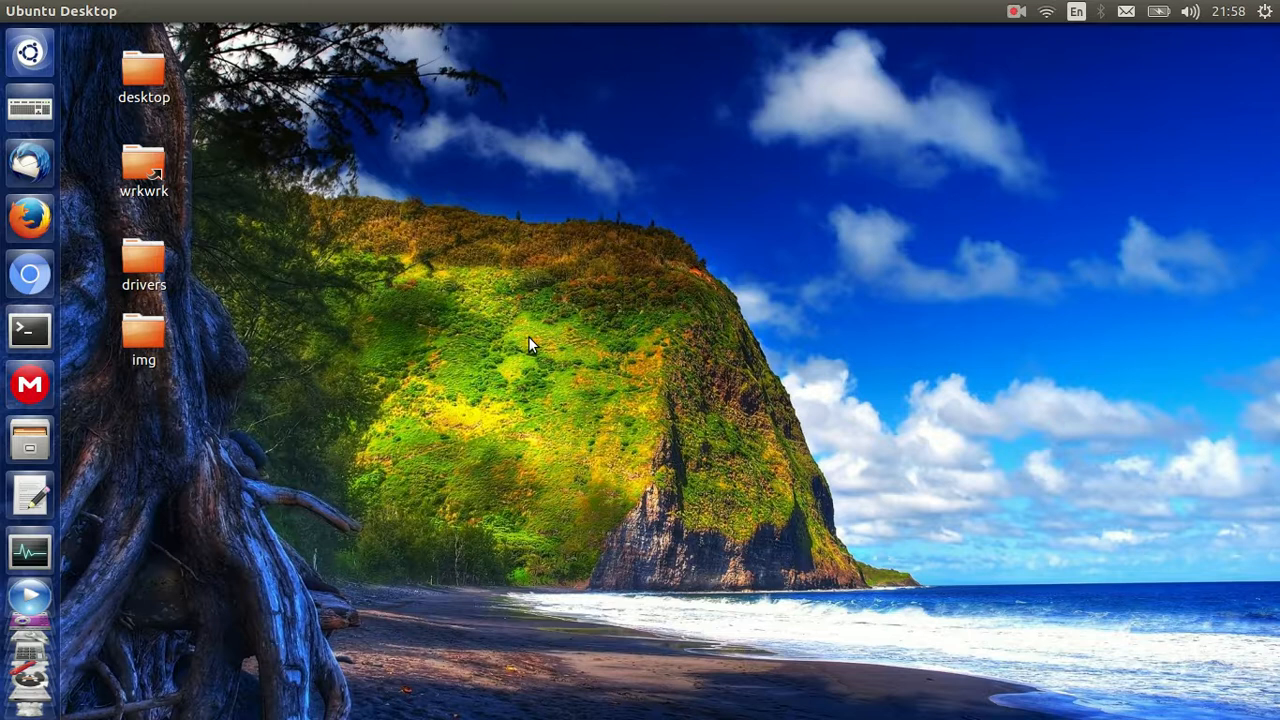
mouse_move(504, 236)
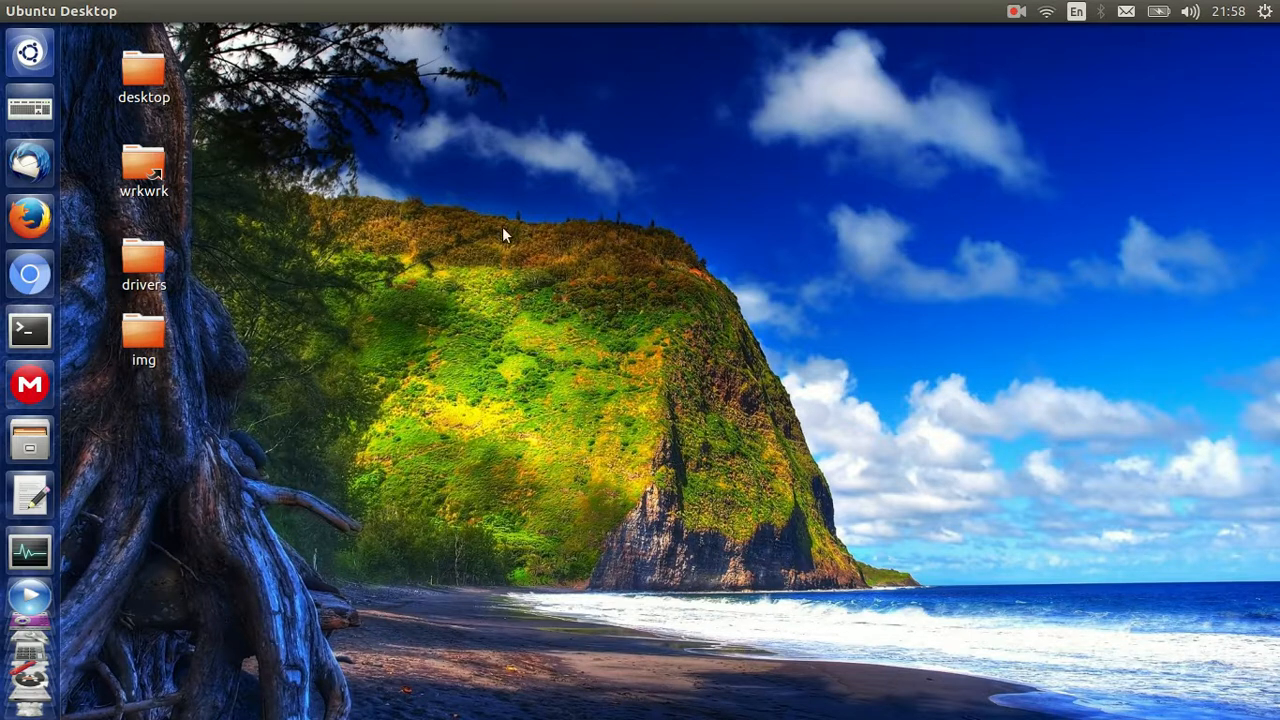
mouse_move(644, 308)
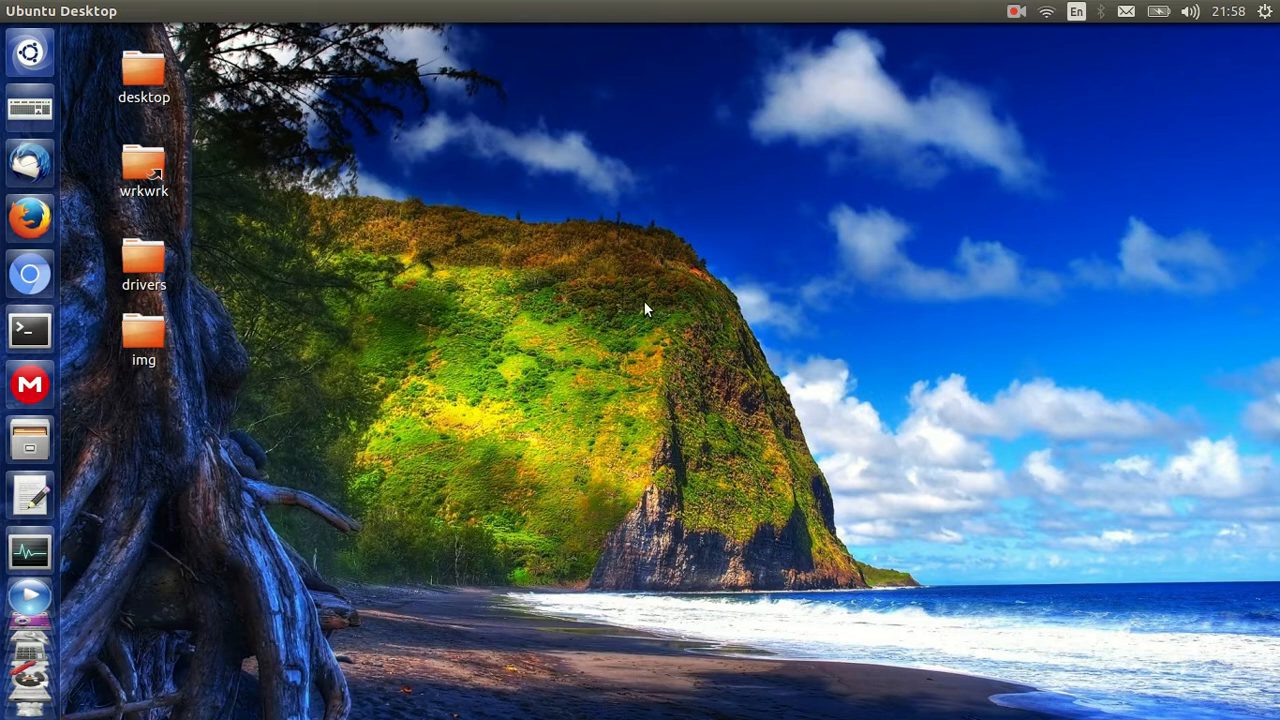
mouse_move(324, 268)
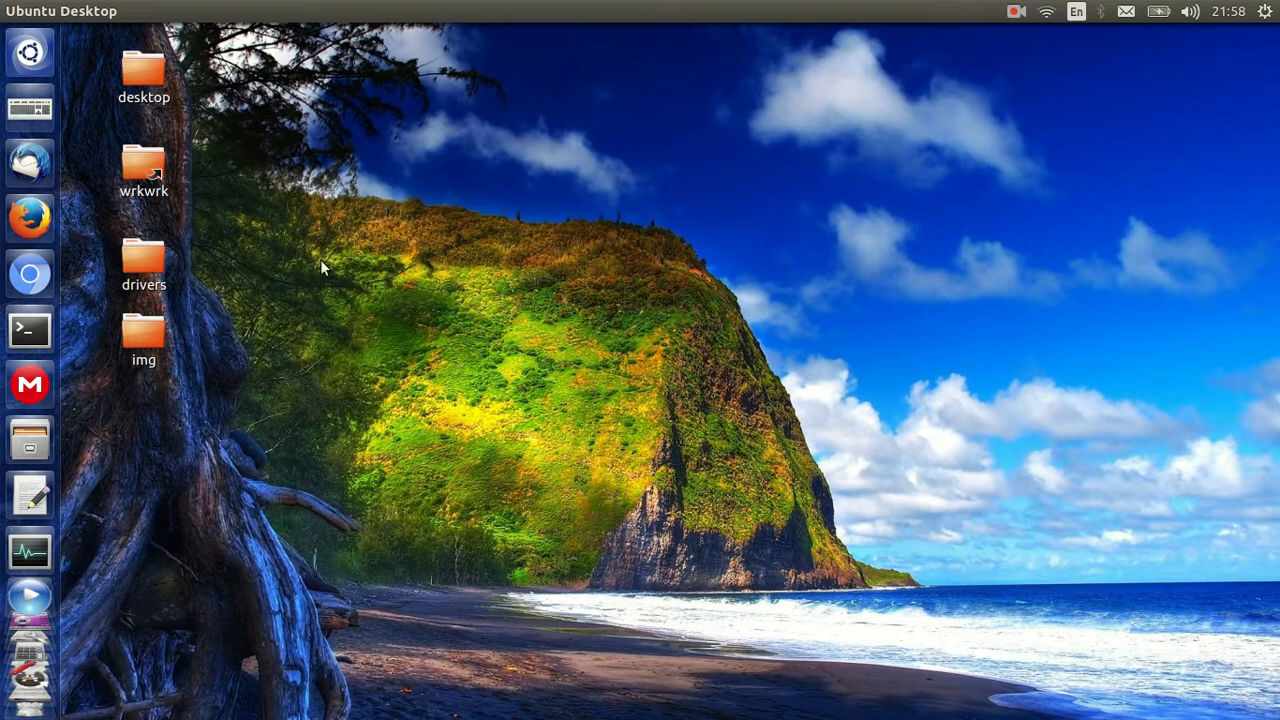
Show the img folder's single JPG photo in Files and browse its Go menu briefly.
double_click(144, 330)
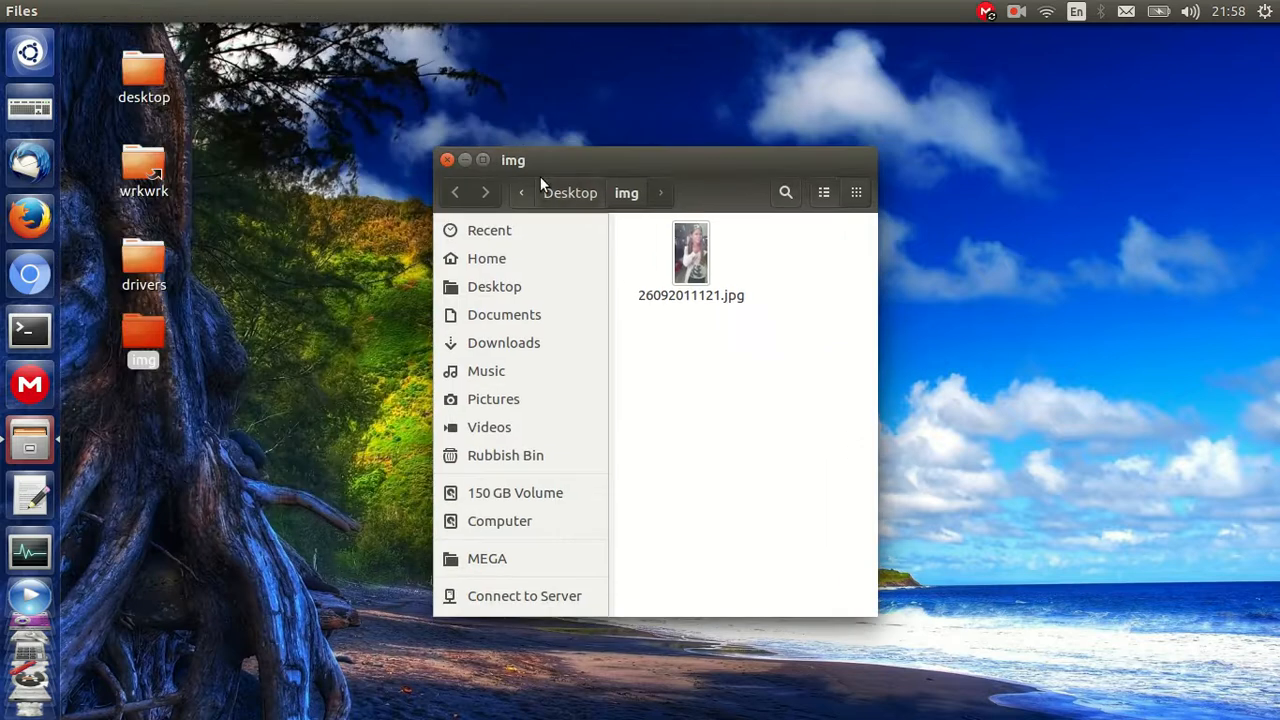
left_click(76, 12)
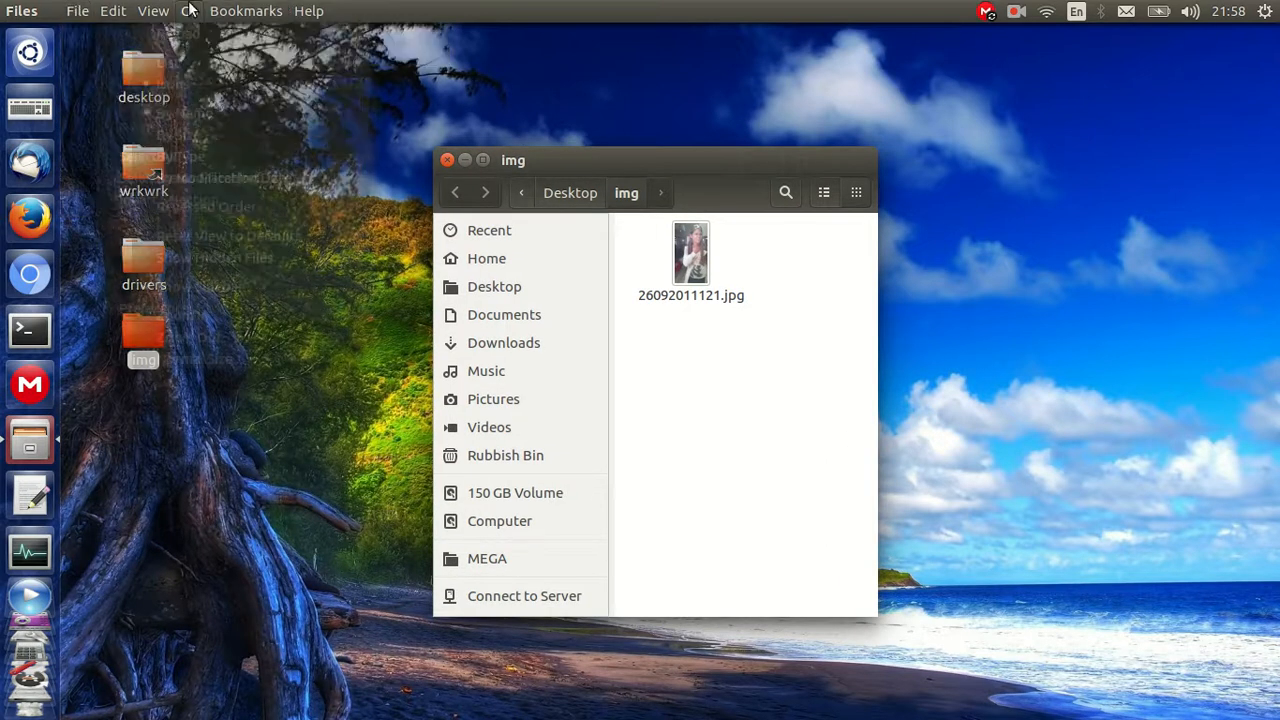
left_click(188, 12)
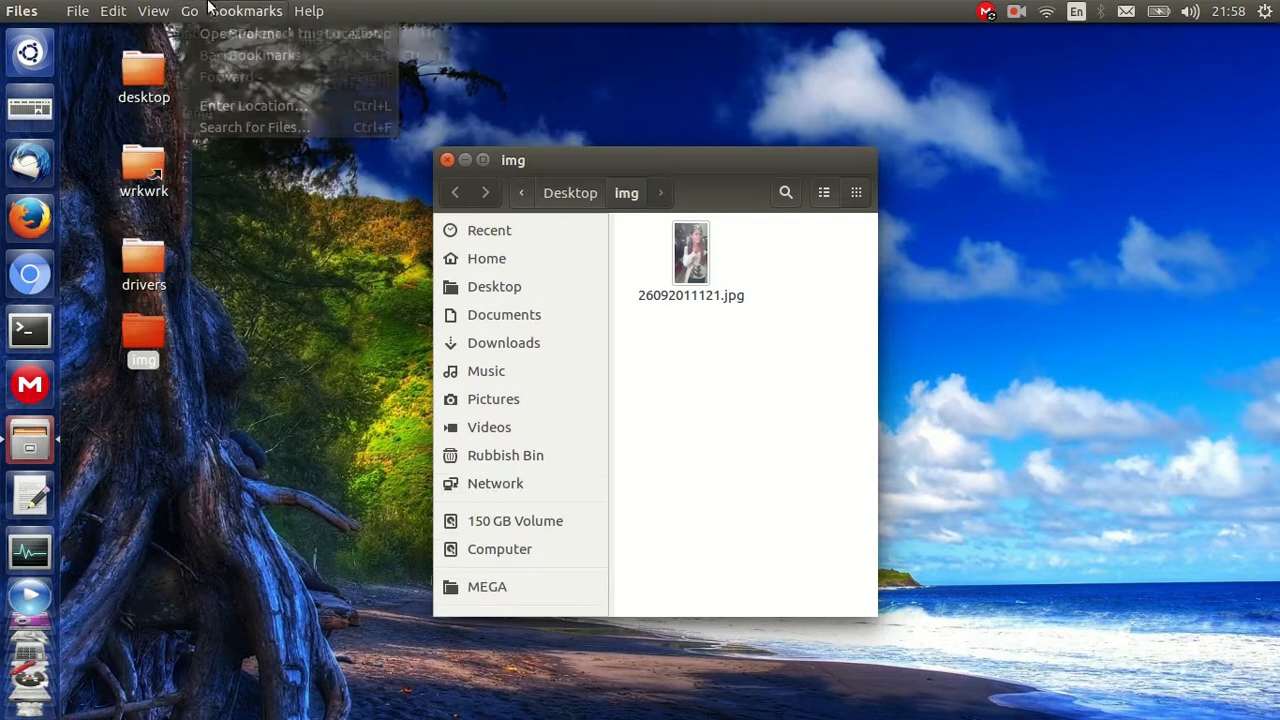
left_click(152, 12)
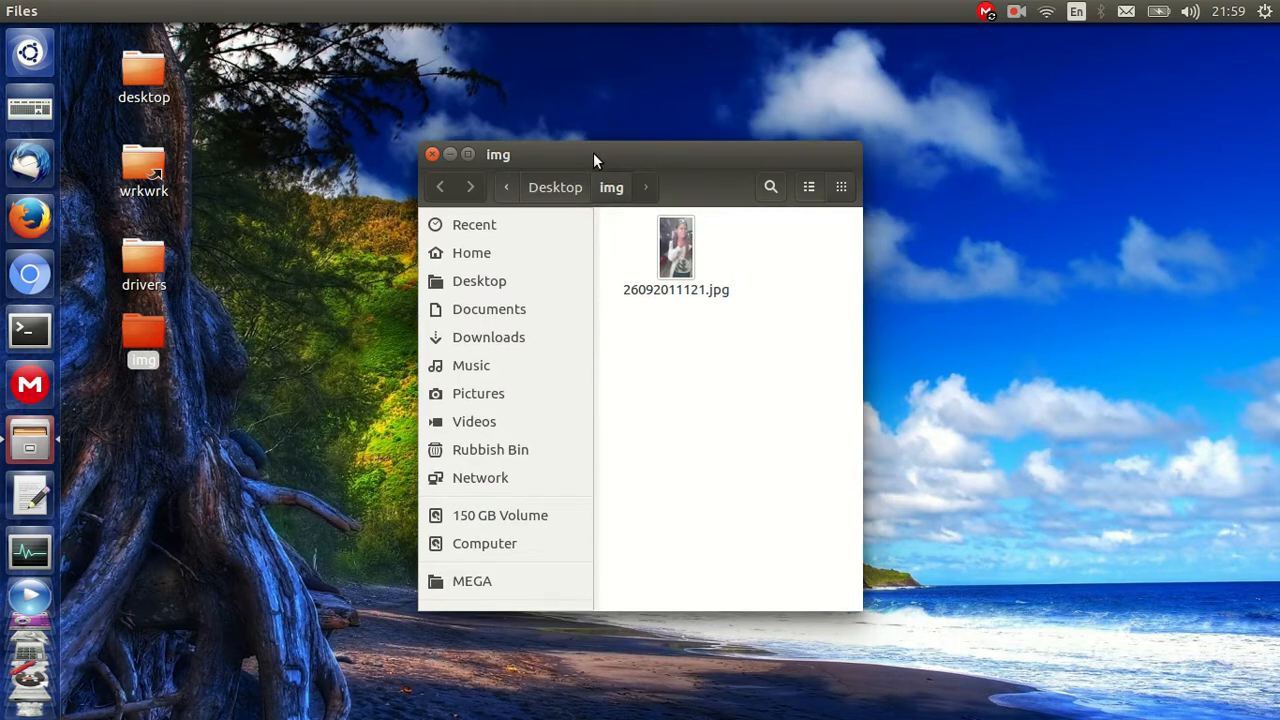
Search the Dash for 'sys' to bring up System Settings.
left_click(28, 52)
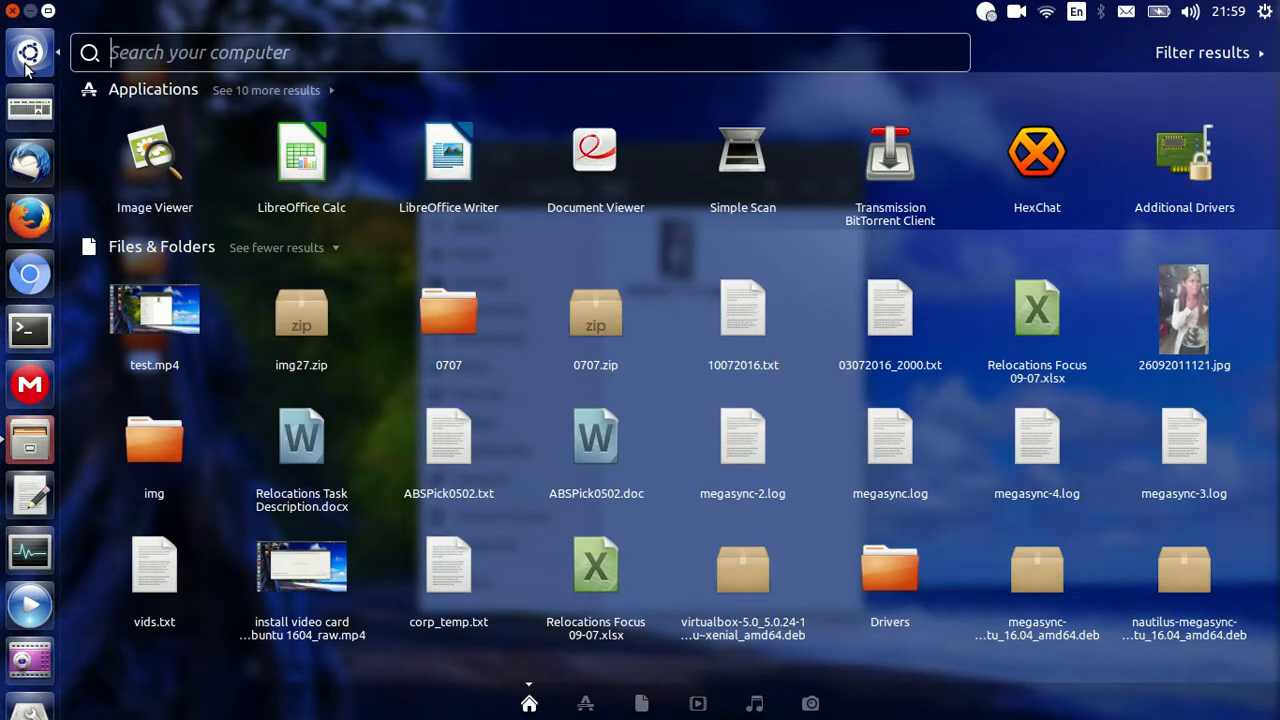
type("sys")
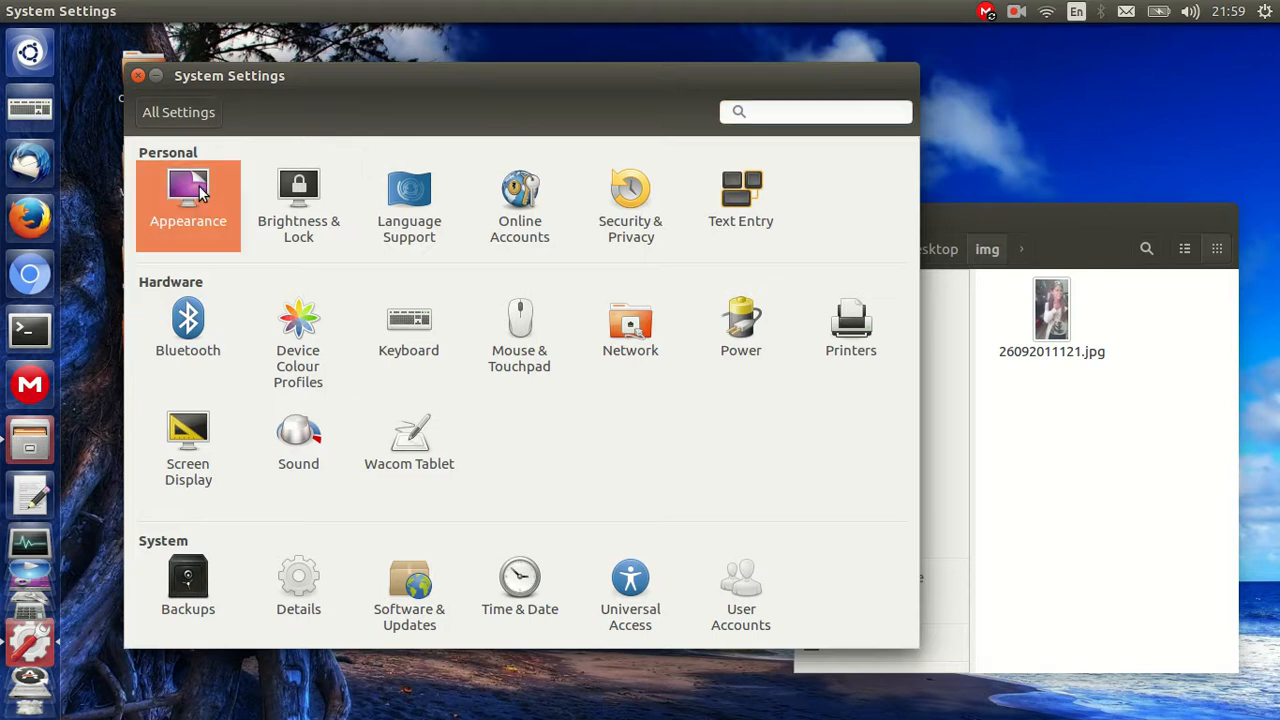
Reach the Appearance Behaviour page with launcher and window-menu options, moving Files aside.
left_click(188, 200)
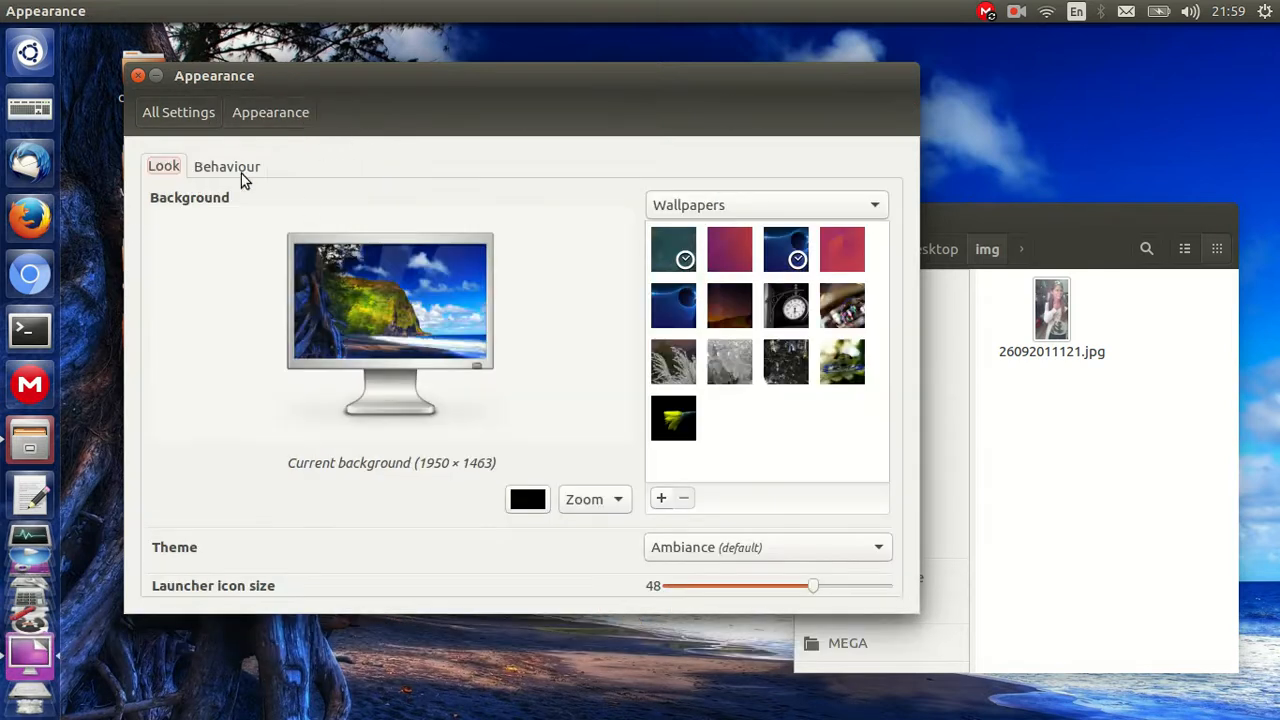
left_click(226, 166)
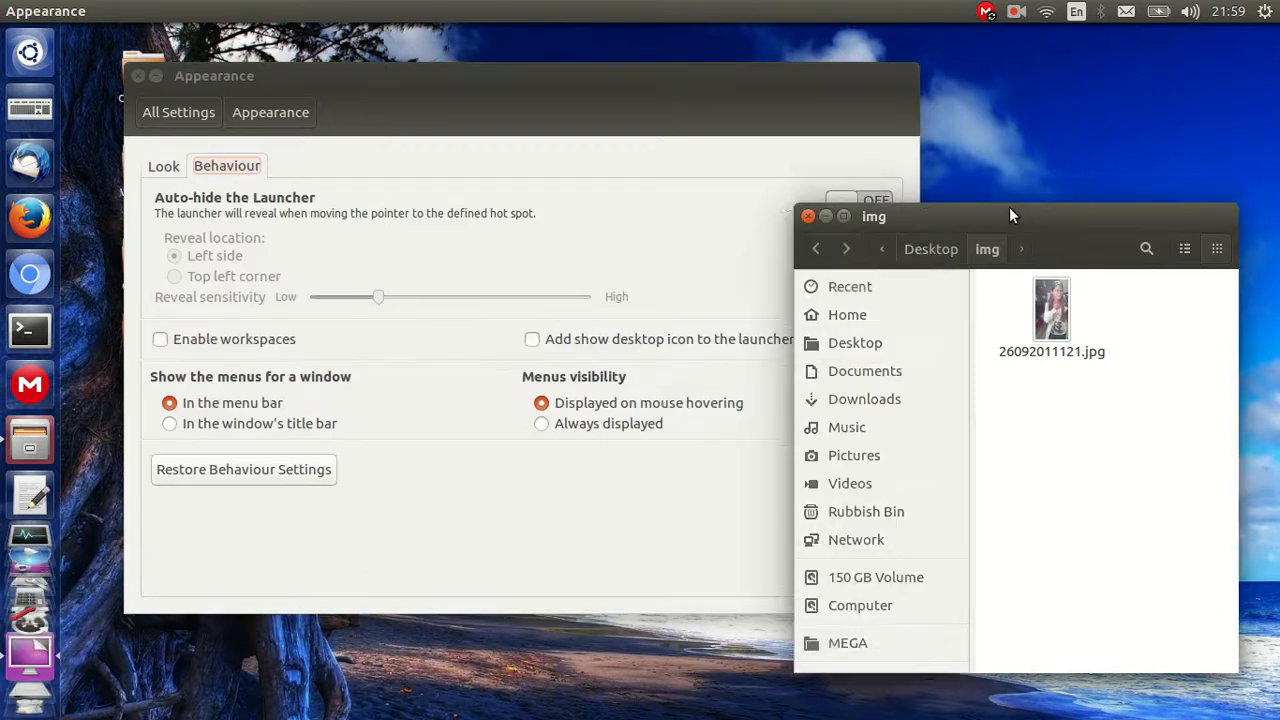
left_click_drag(874, 216, 1018, 224)
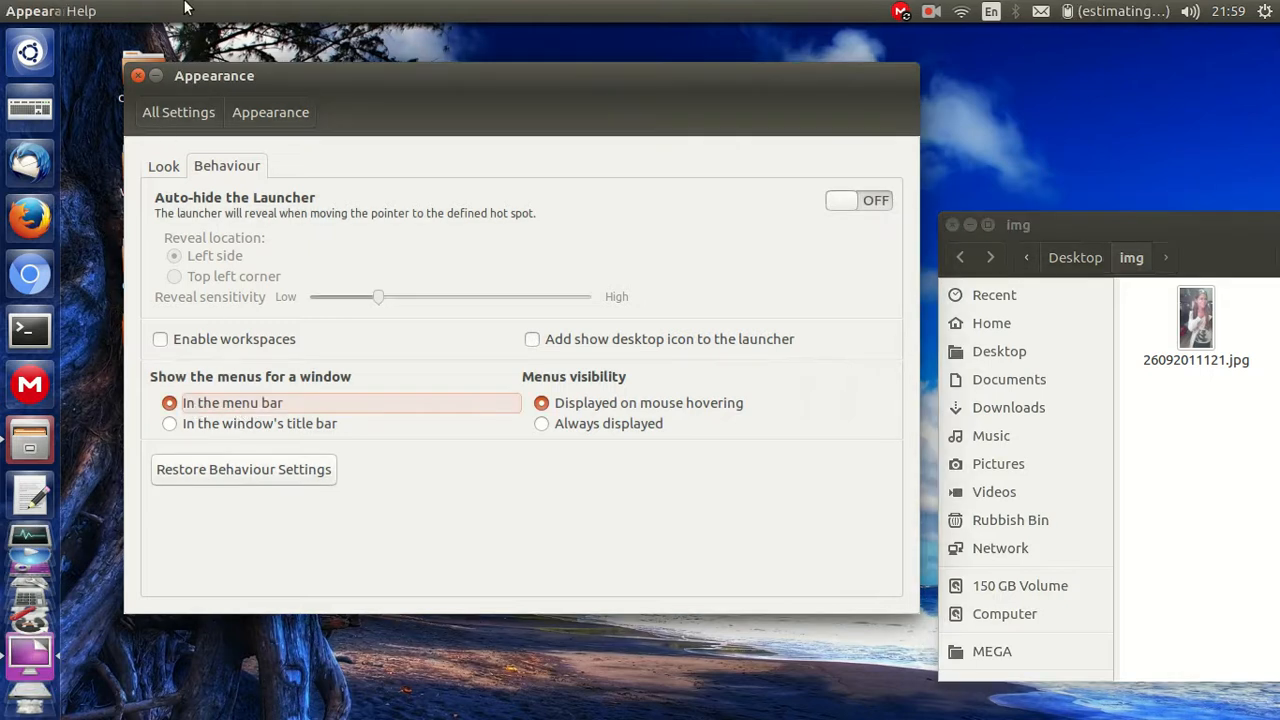
Set window menus to 'In the window's title bar' and visibility to 'Always displayed'.
left_click(168, 424)
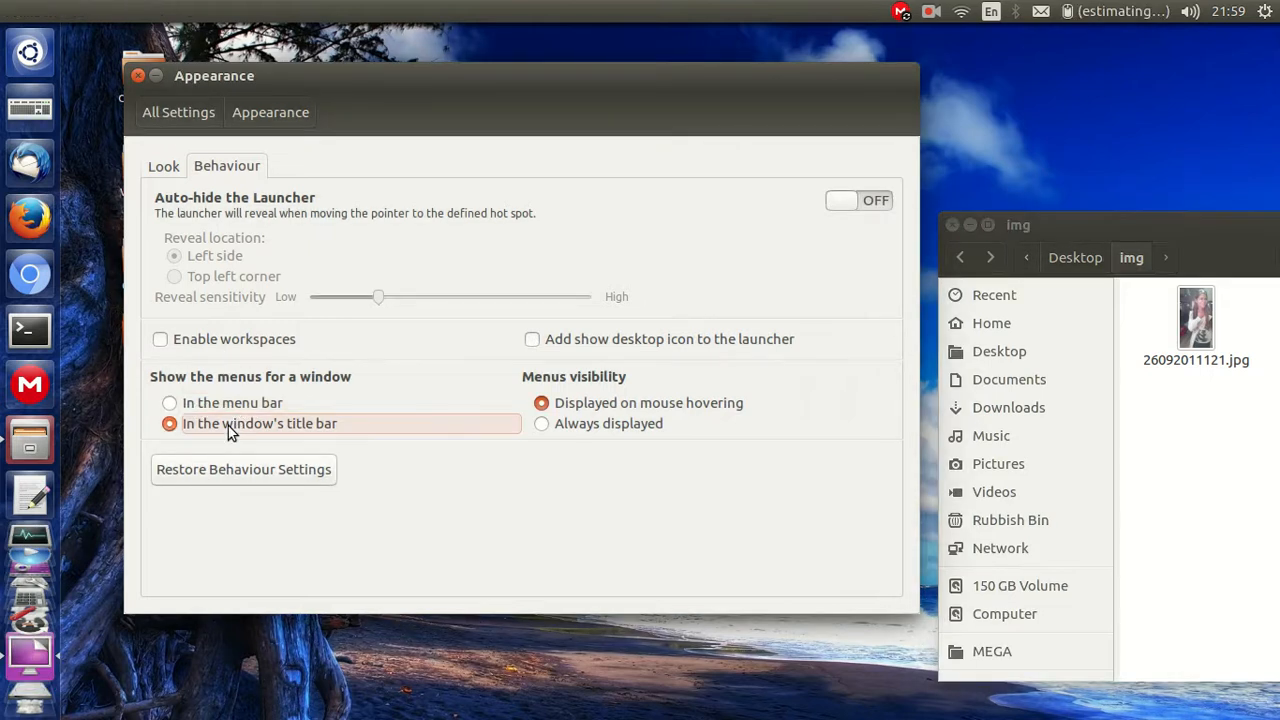
mouse_move(184, 216)
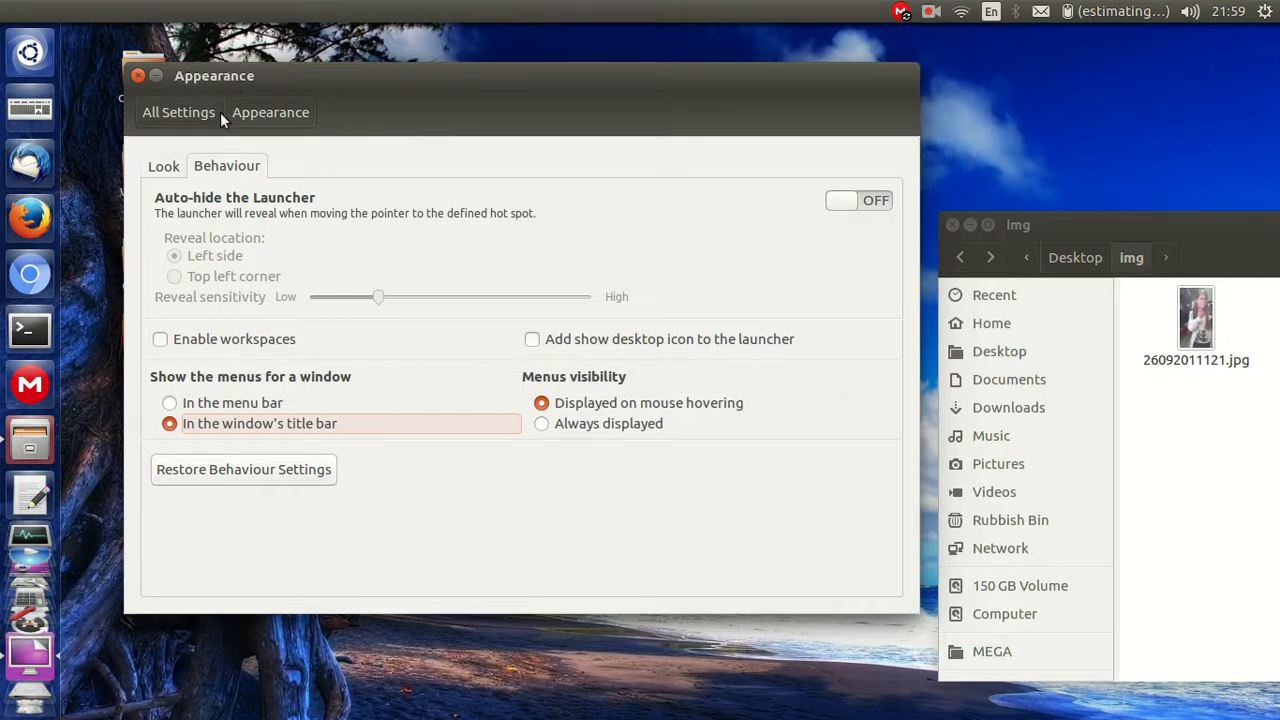
mouse_move(528, 370)
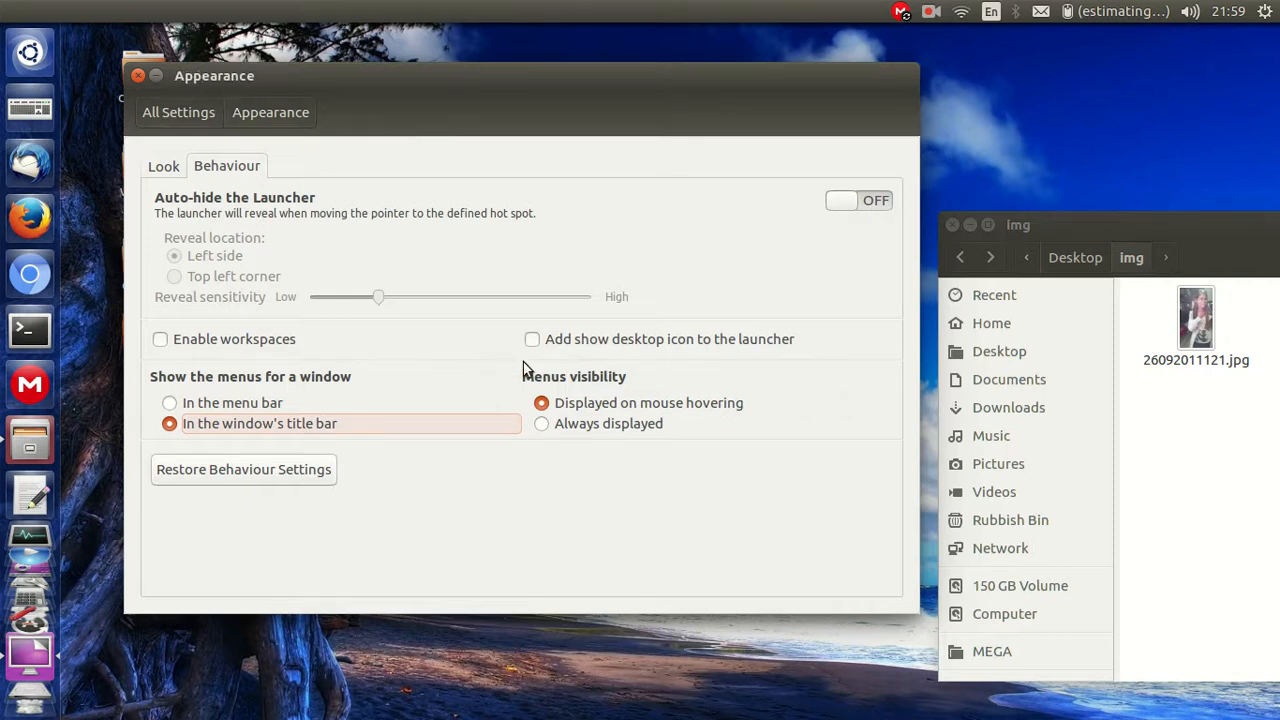
left_click(540, 424)
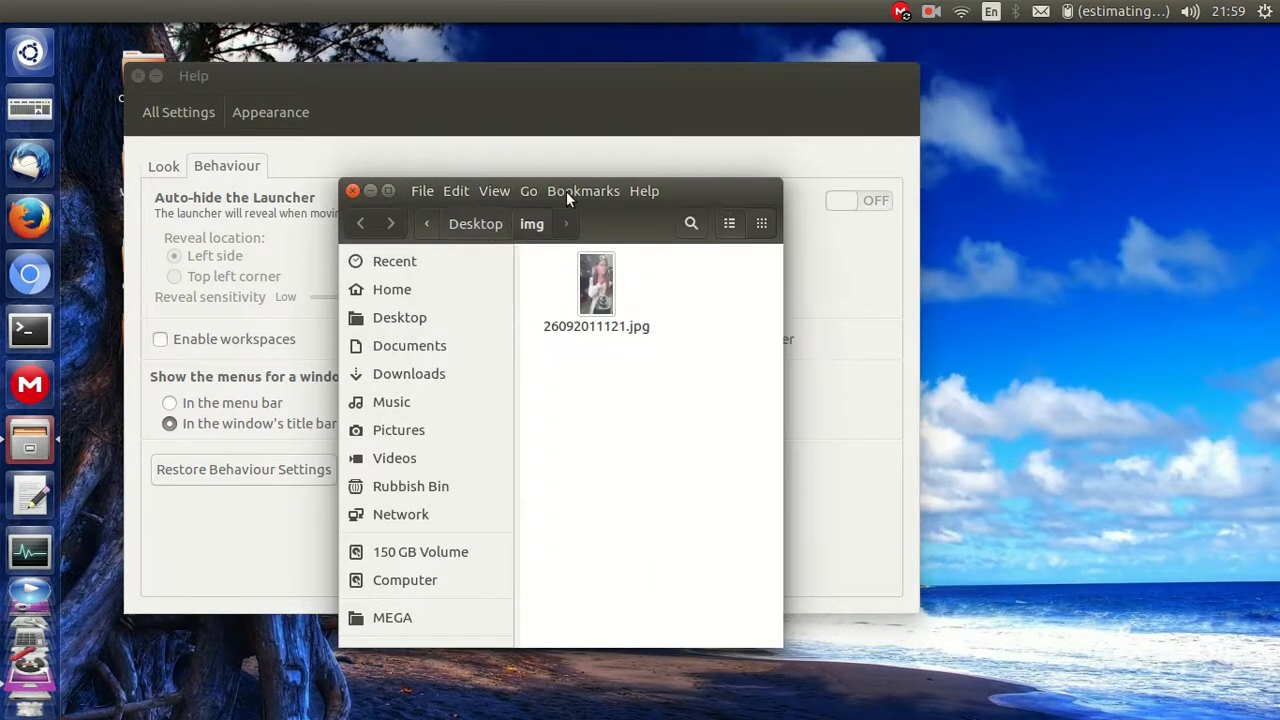
left_click(352, 192)
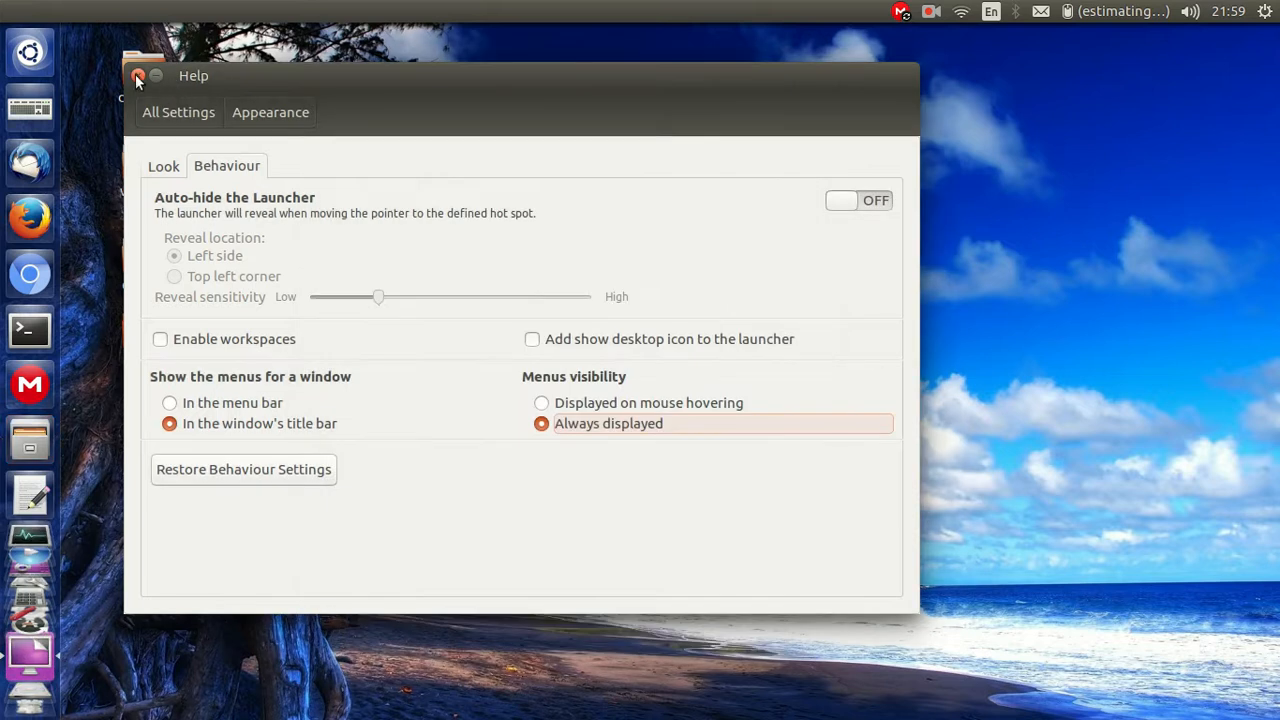
Close the Appearance window, leaving the desktop with its four folders.
left_click(138, 76)
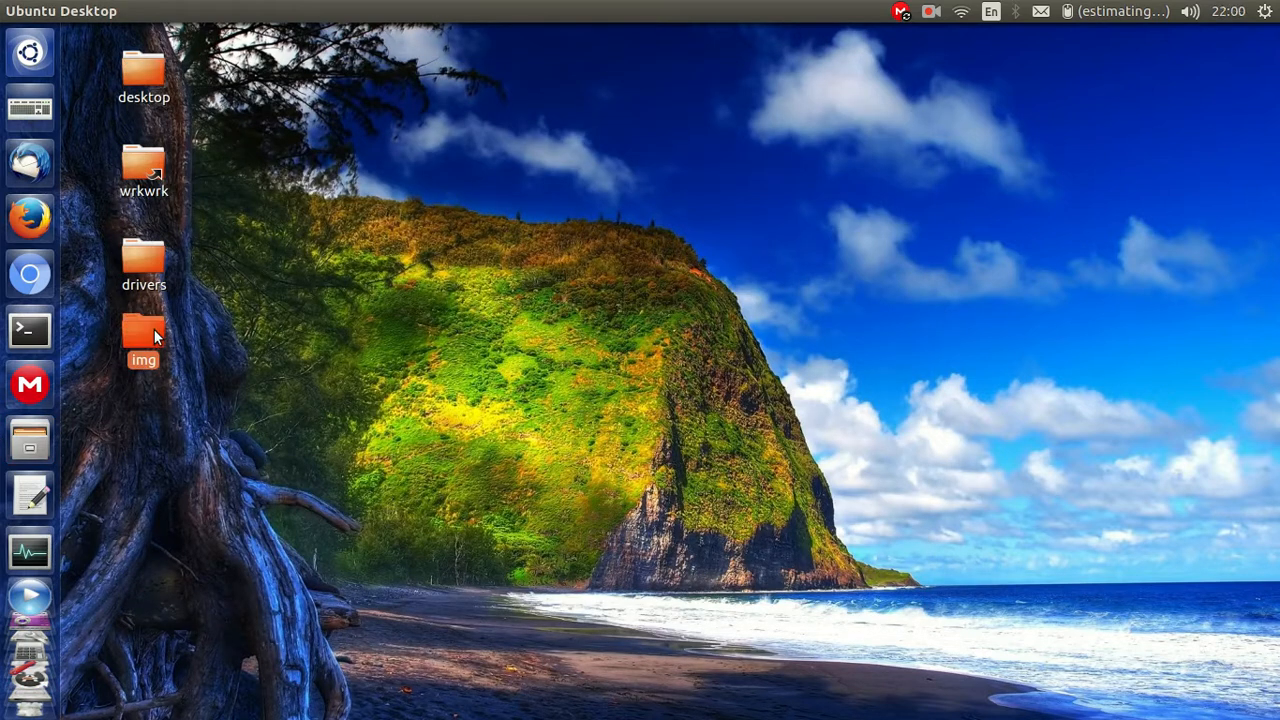
mouse_move(208, 336)
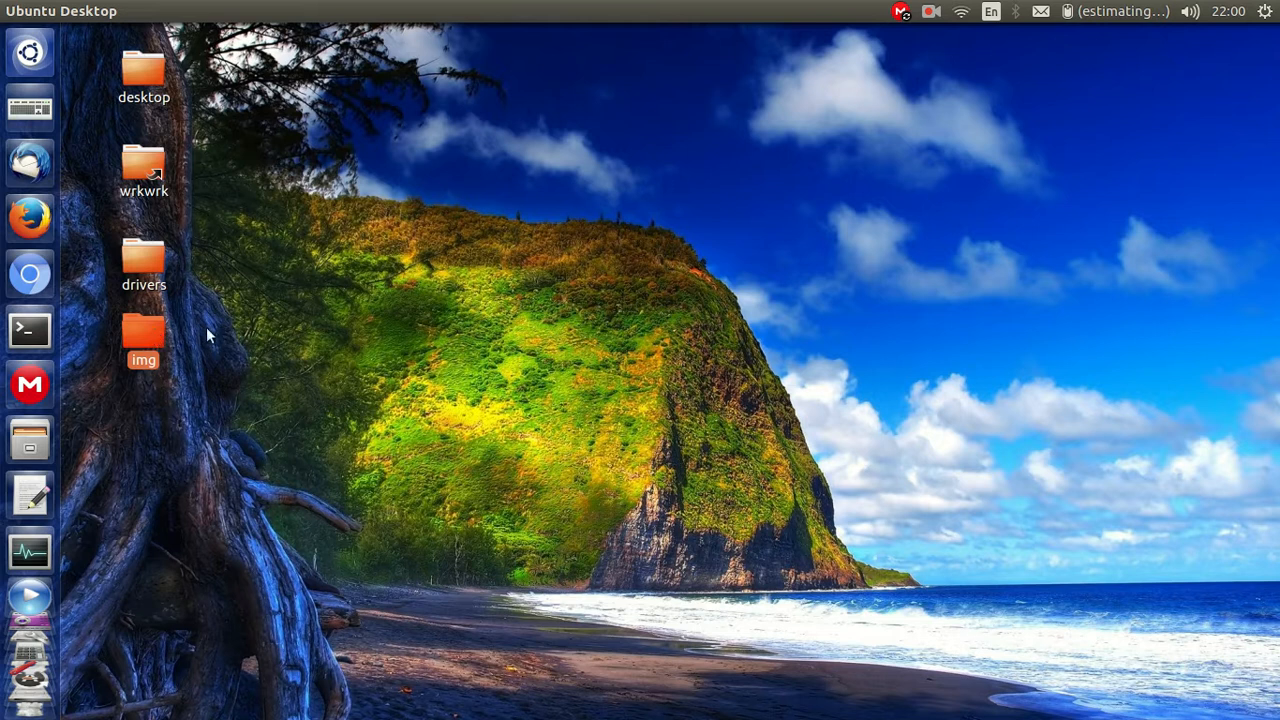
mouse_move(156, 336)
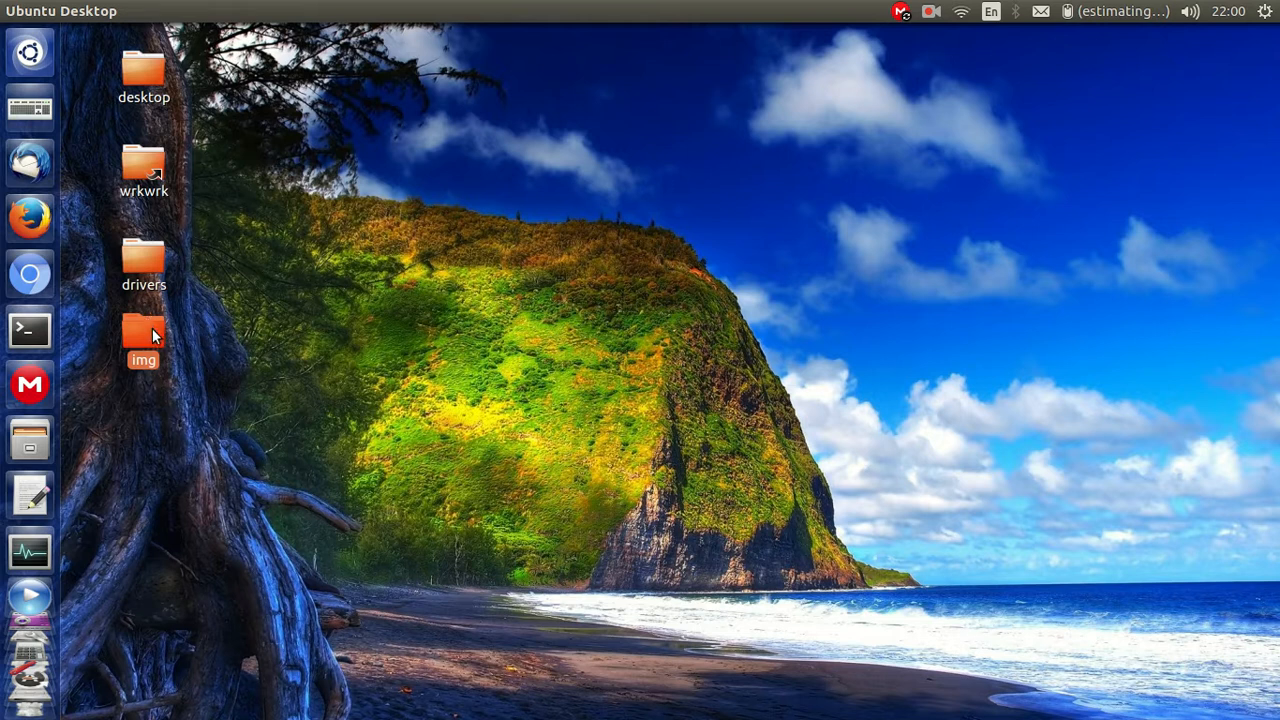
mouse_move(136, 316)
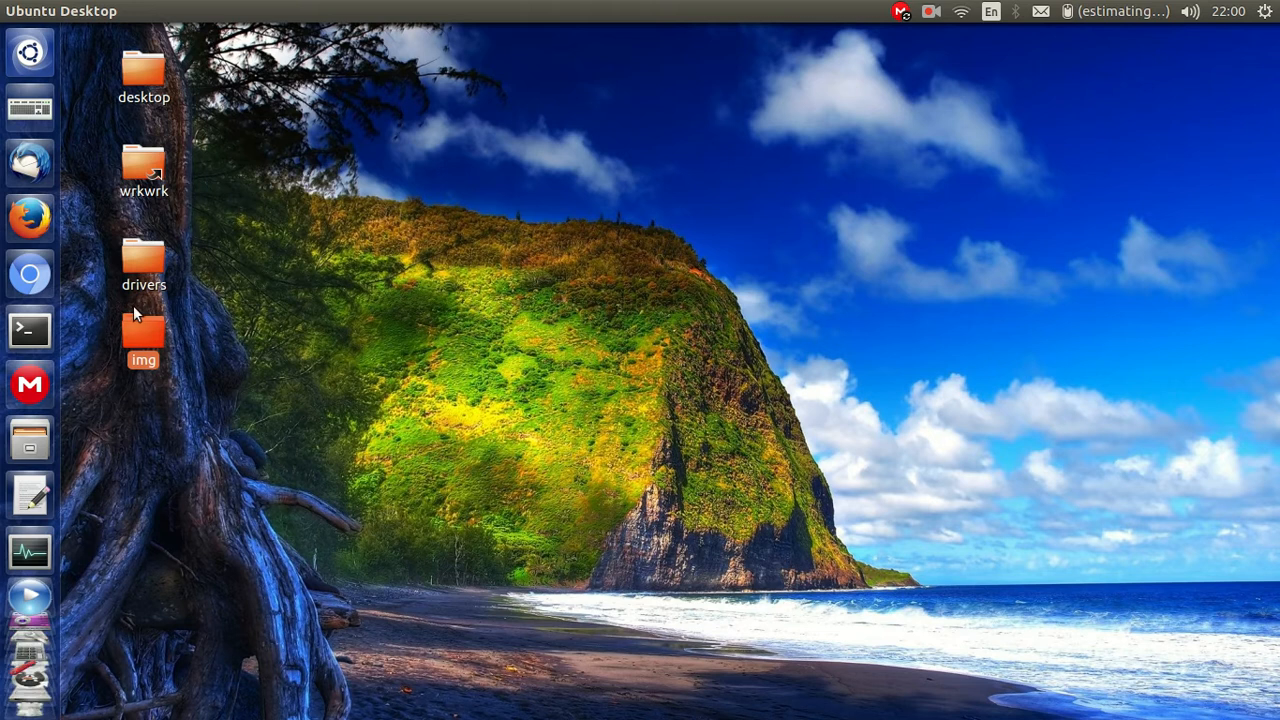
mouse_move(144, 332)
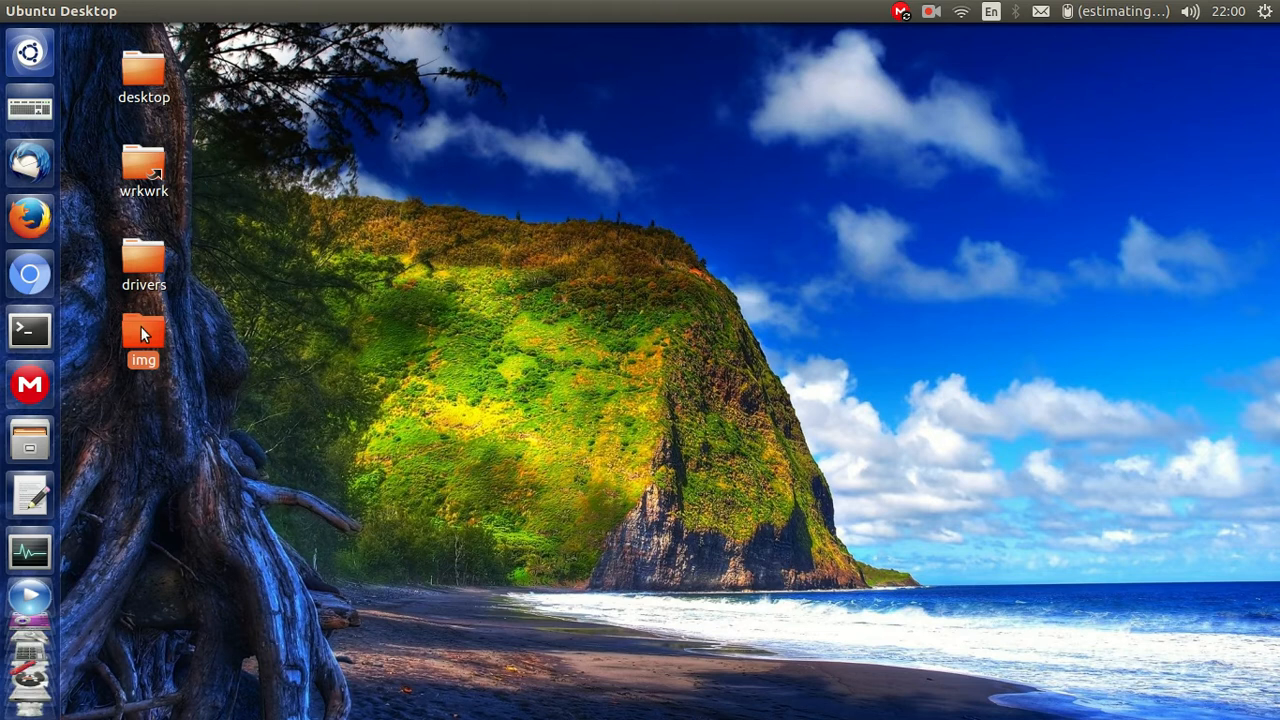
mouse_move(296, 352)
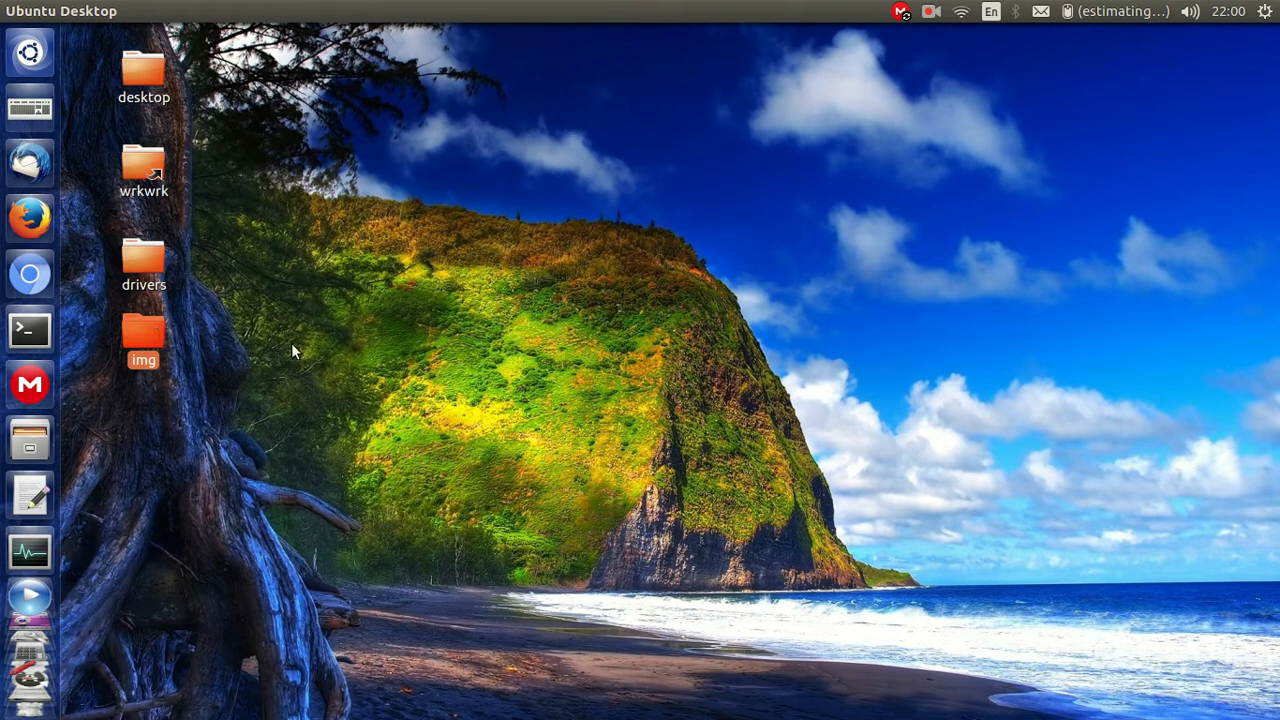